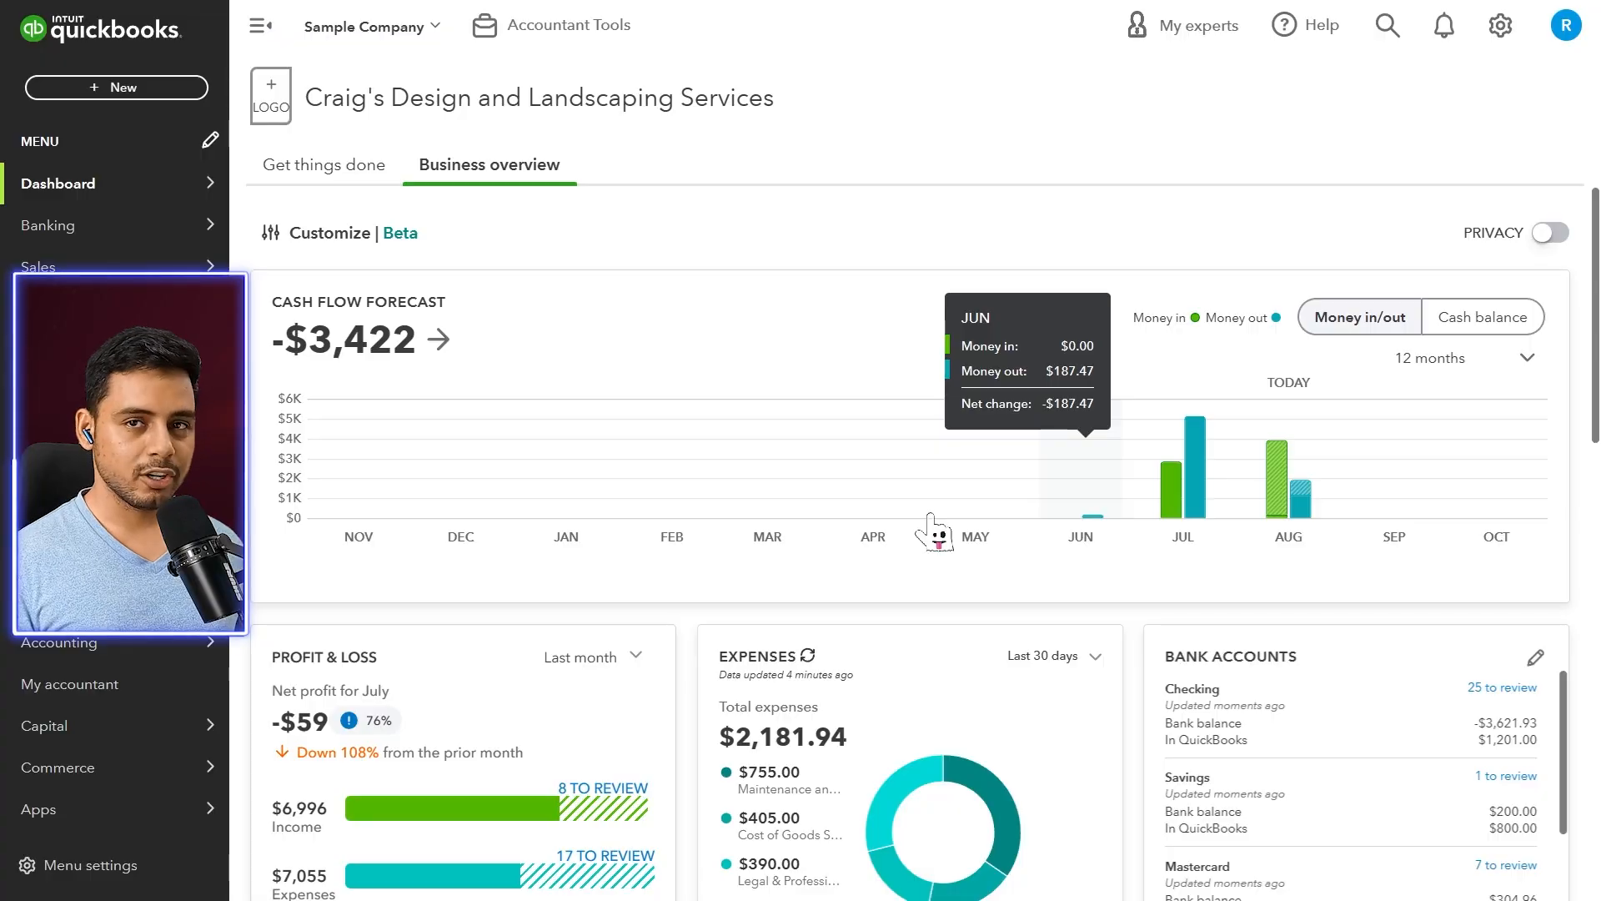
Open the QuickBooks settings menu from the gear icon over the business overview dashboard
click(1498, 24)
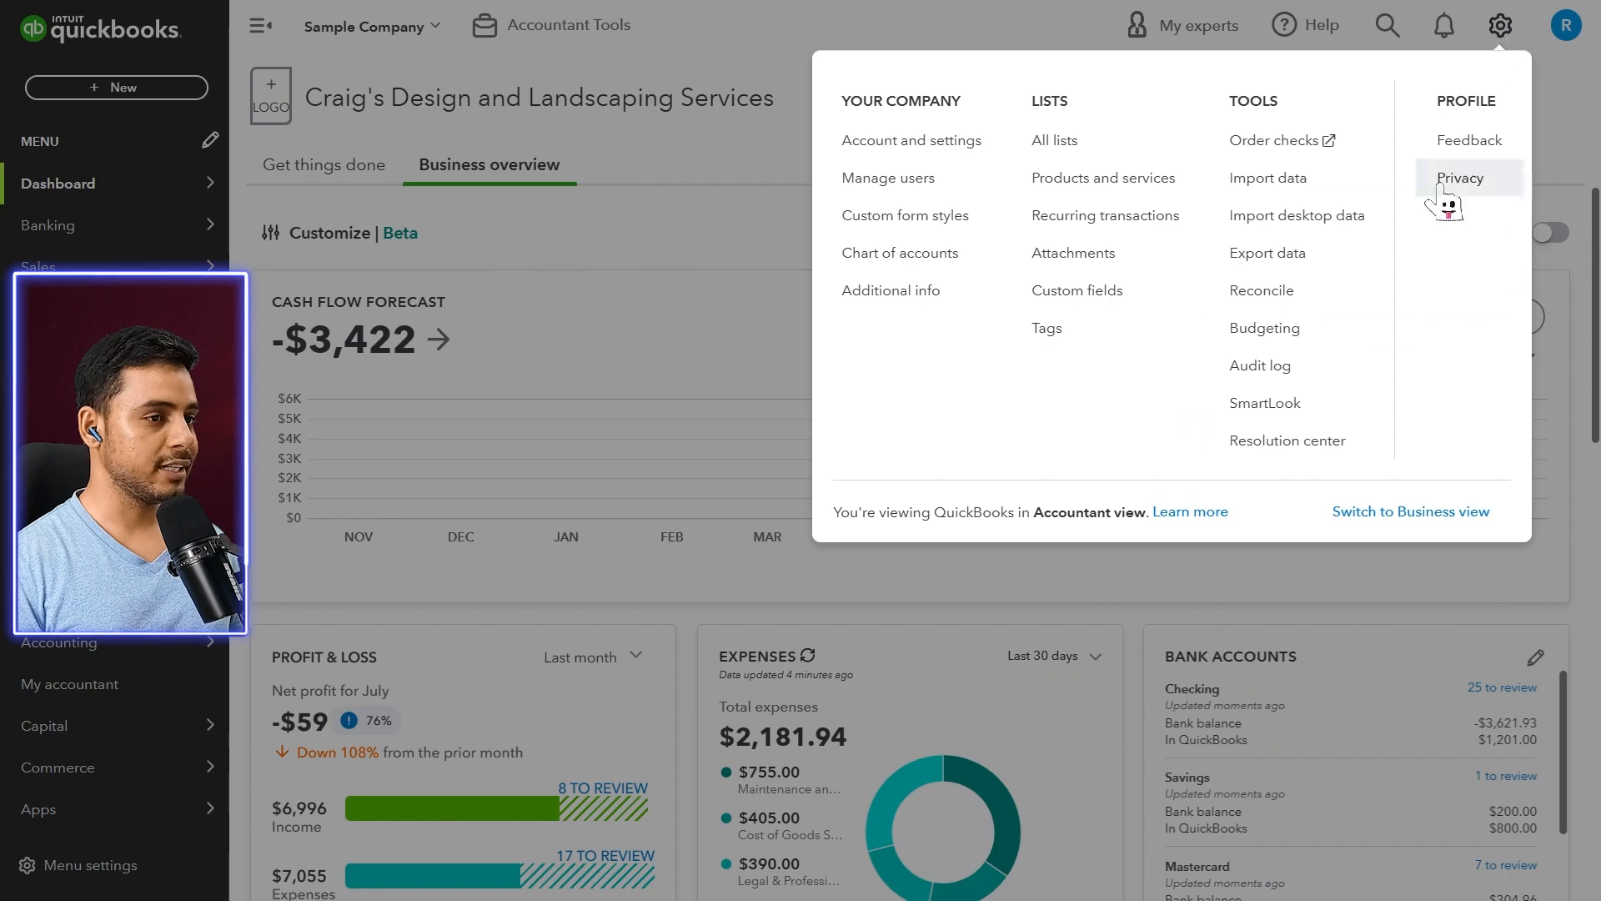
Open the Audit log from the settings Tools section to view this month's user activity
click(1260, 366)
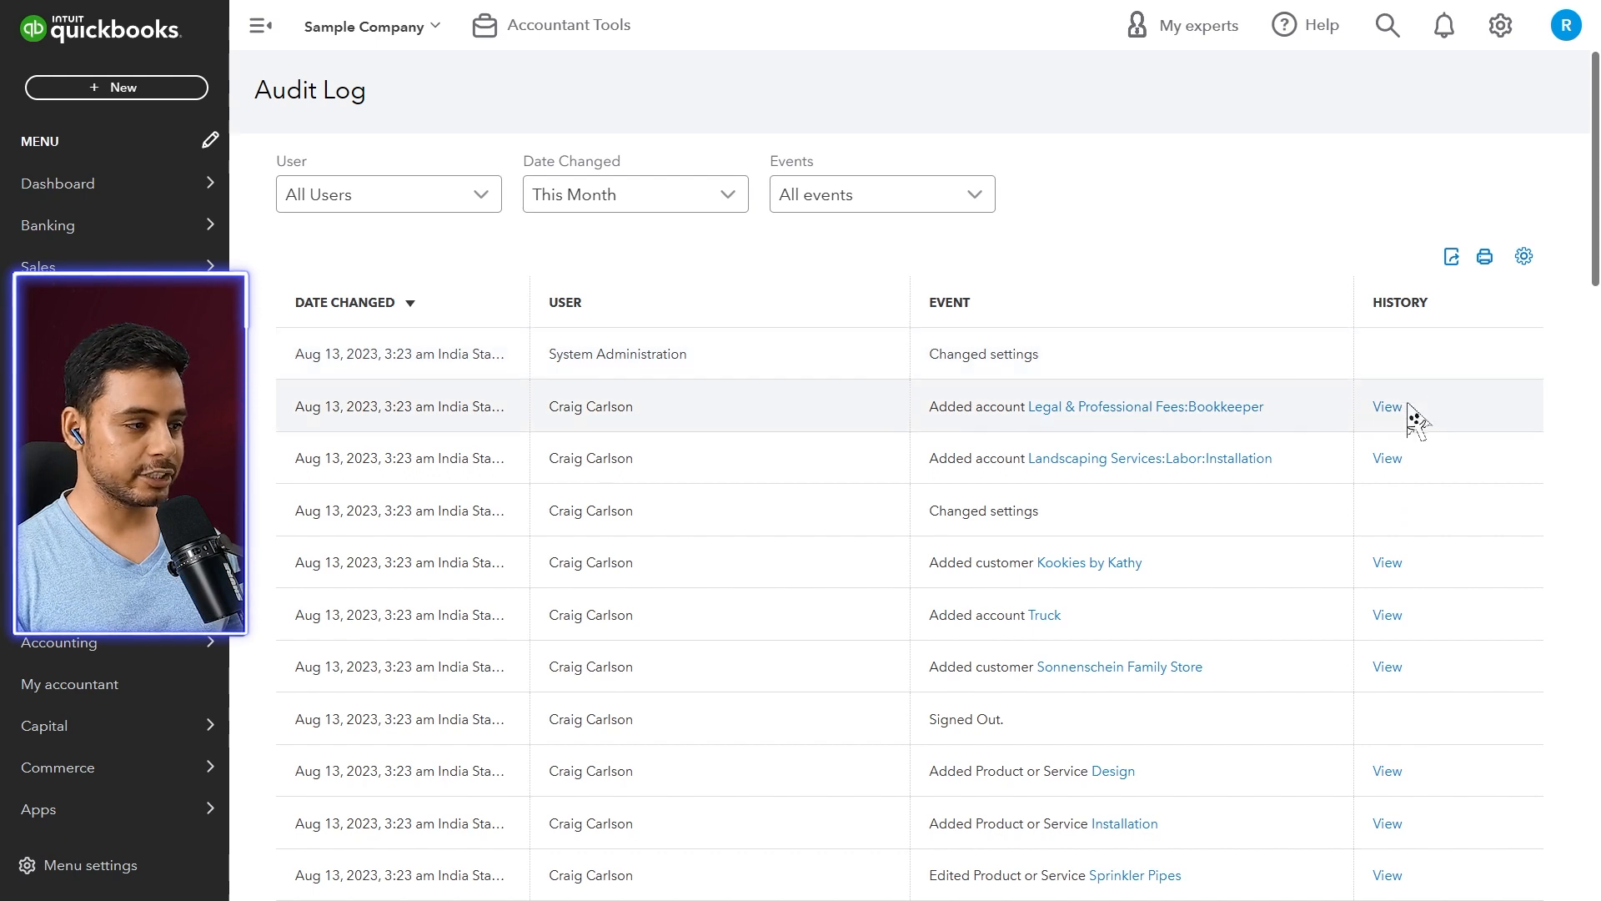
mouse_move(447, 233)
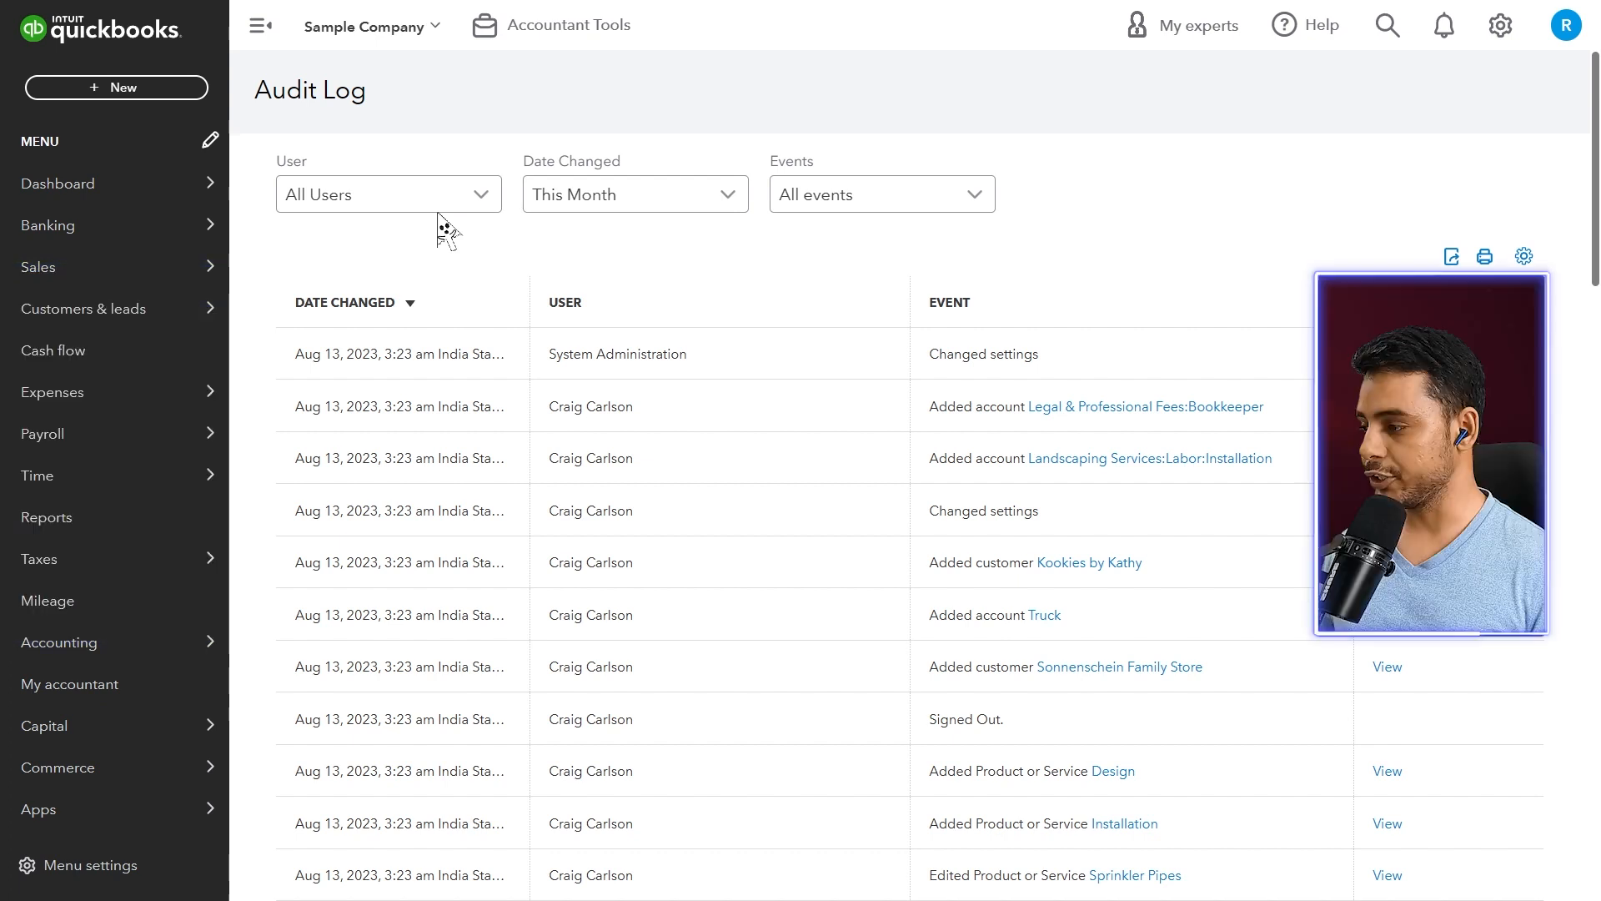
mouse_move(637, 275)
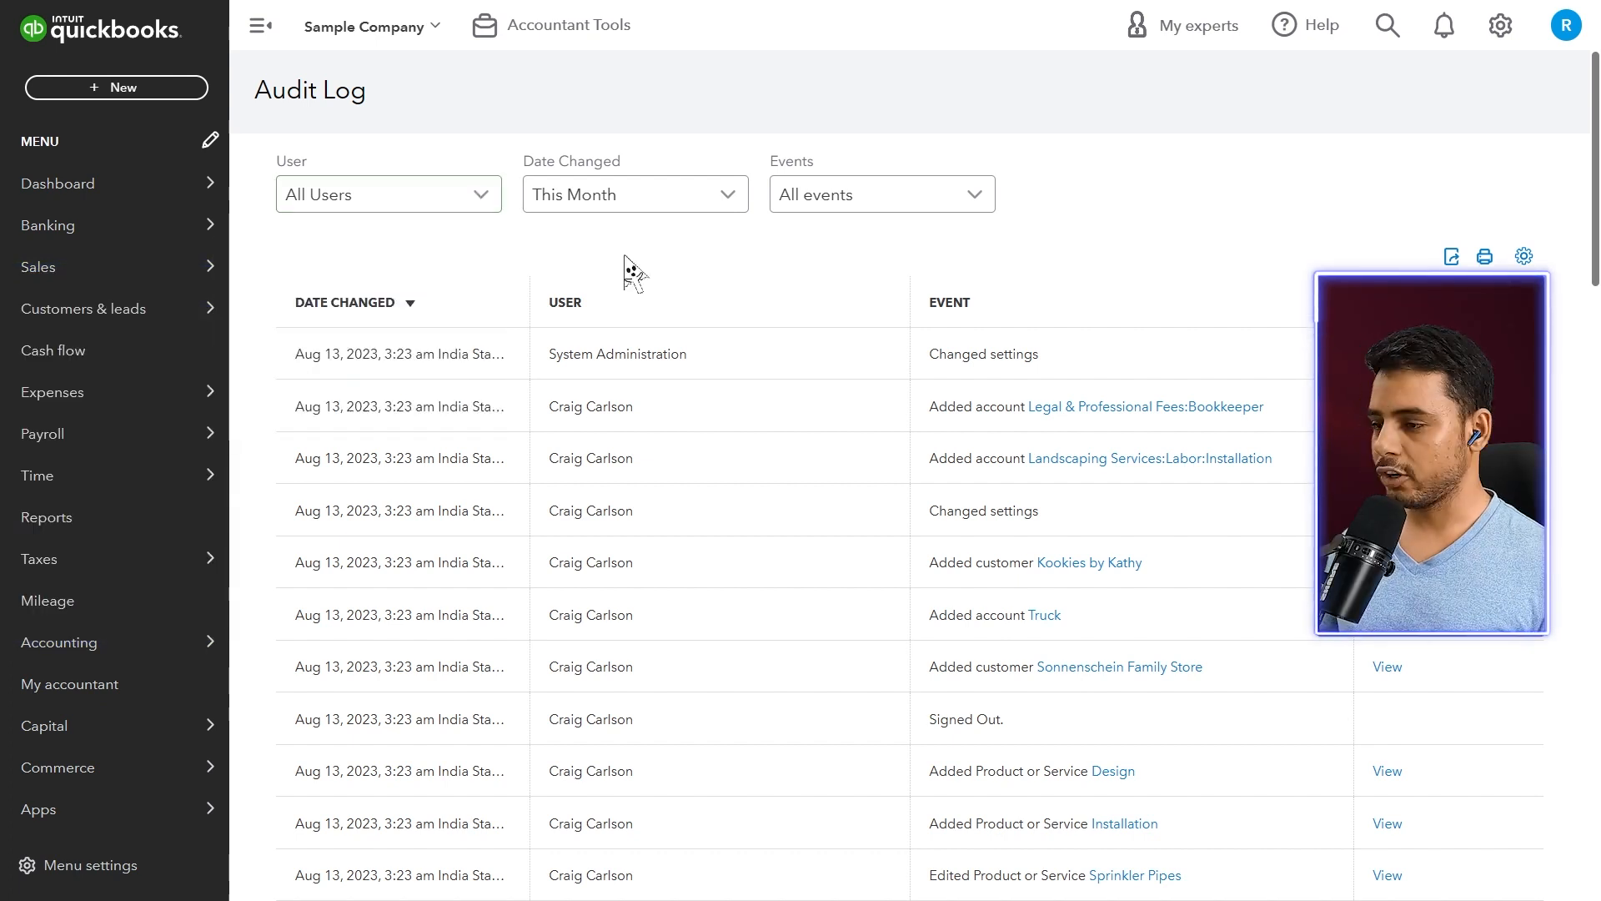
mouse_move(453, 265)
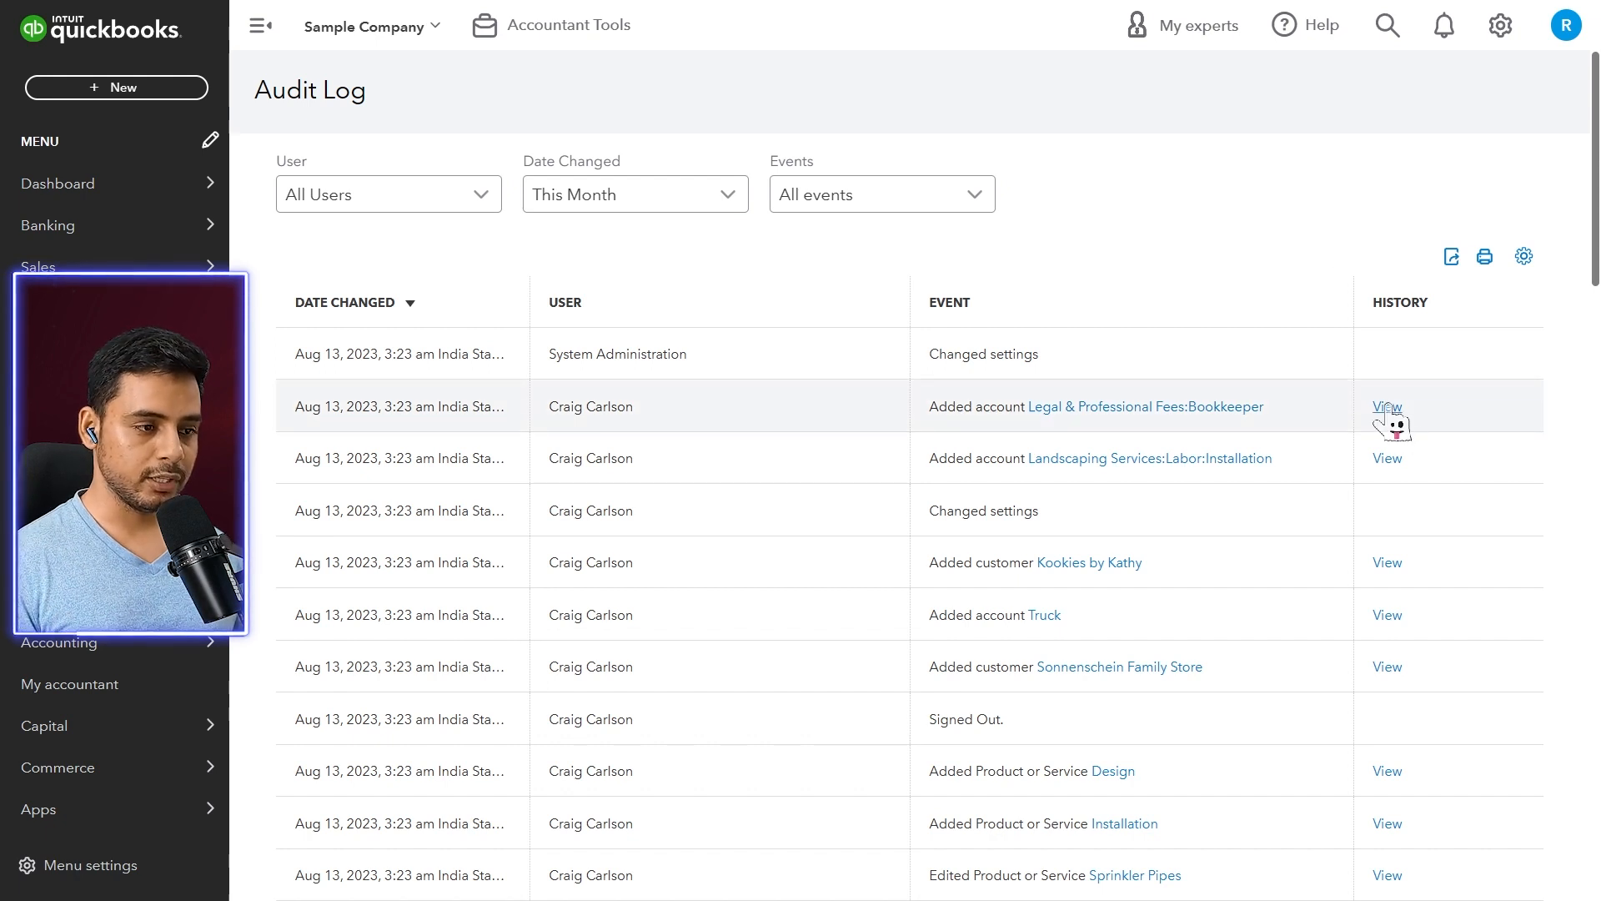
click(1386, 406)
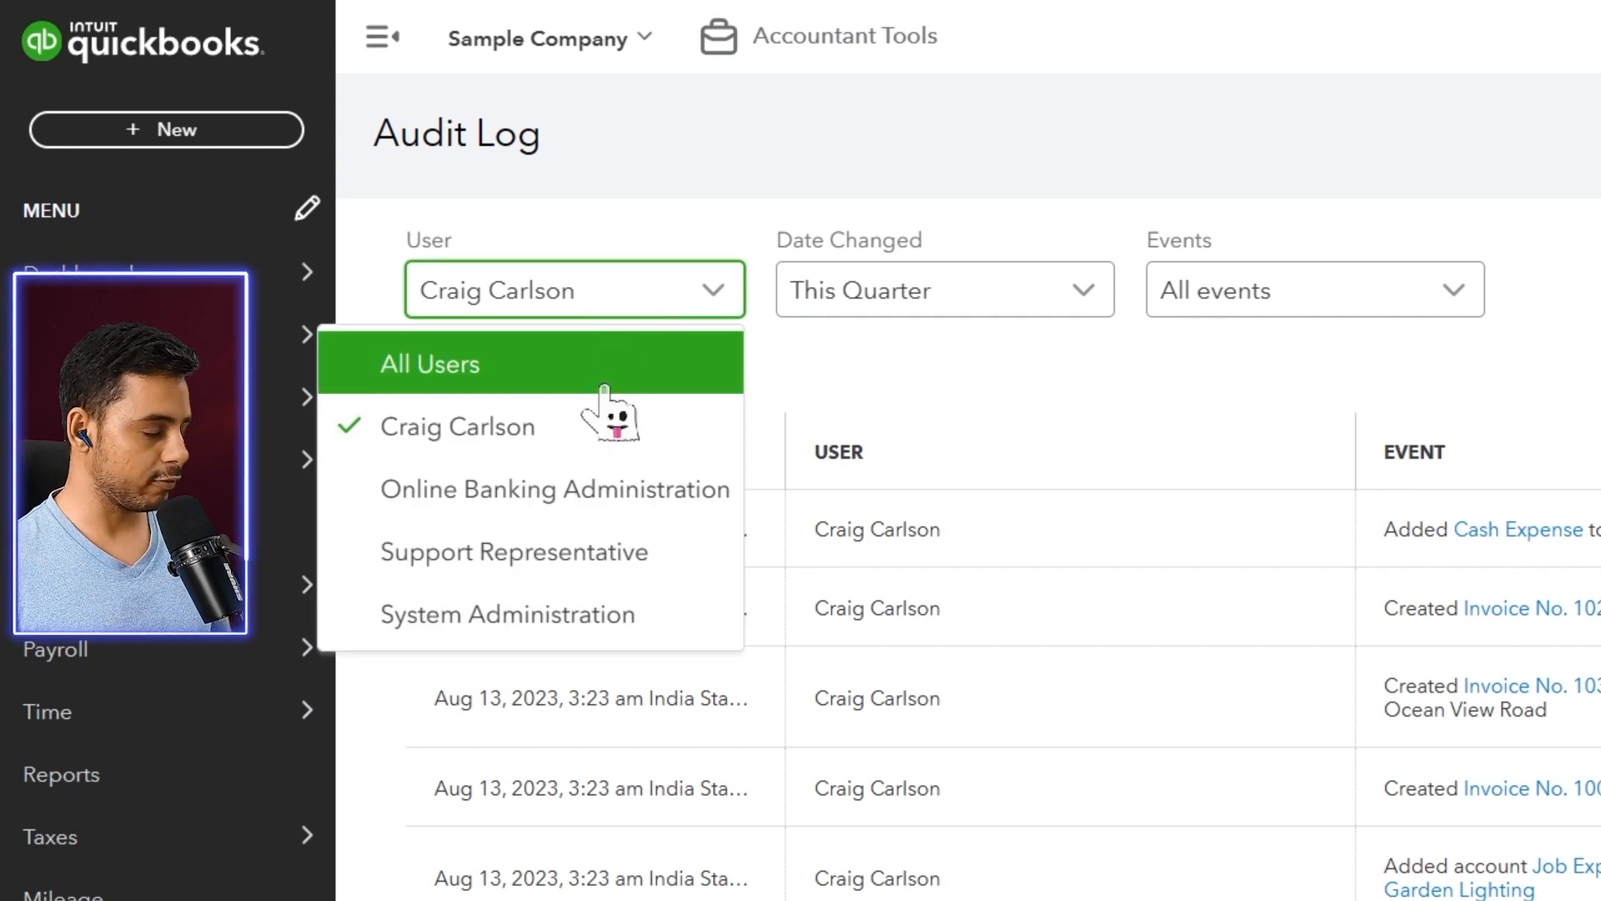
mouse_move(604, 522)
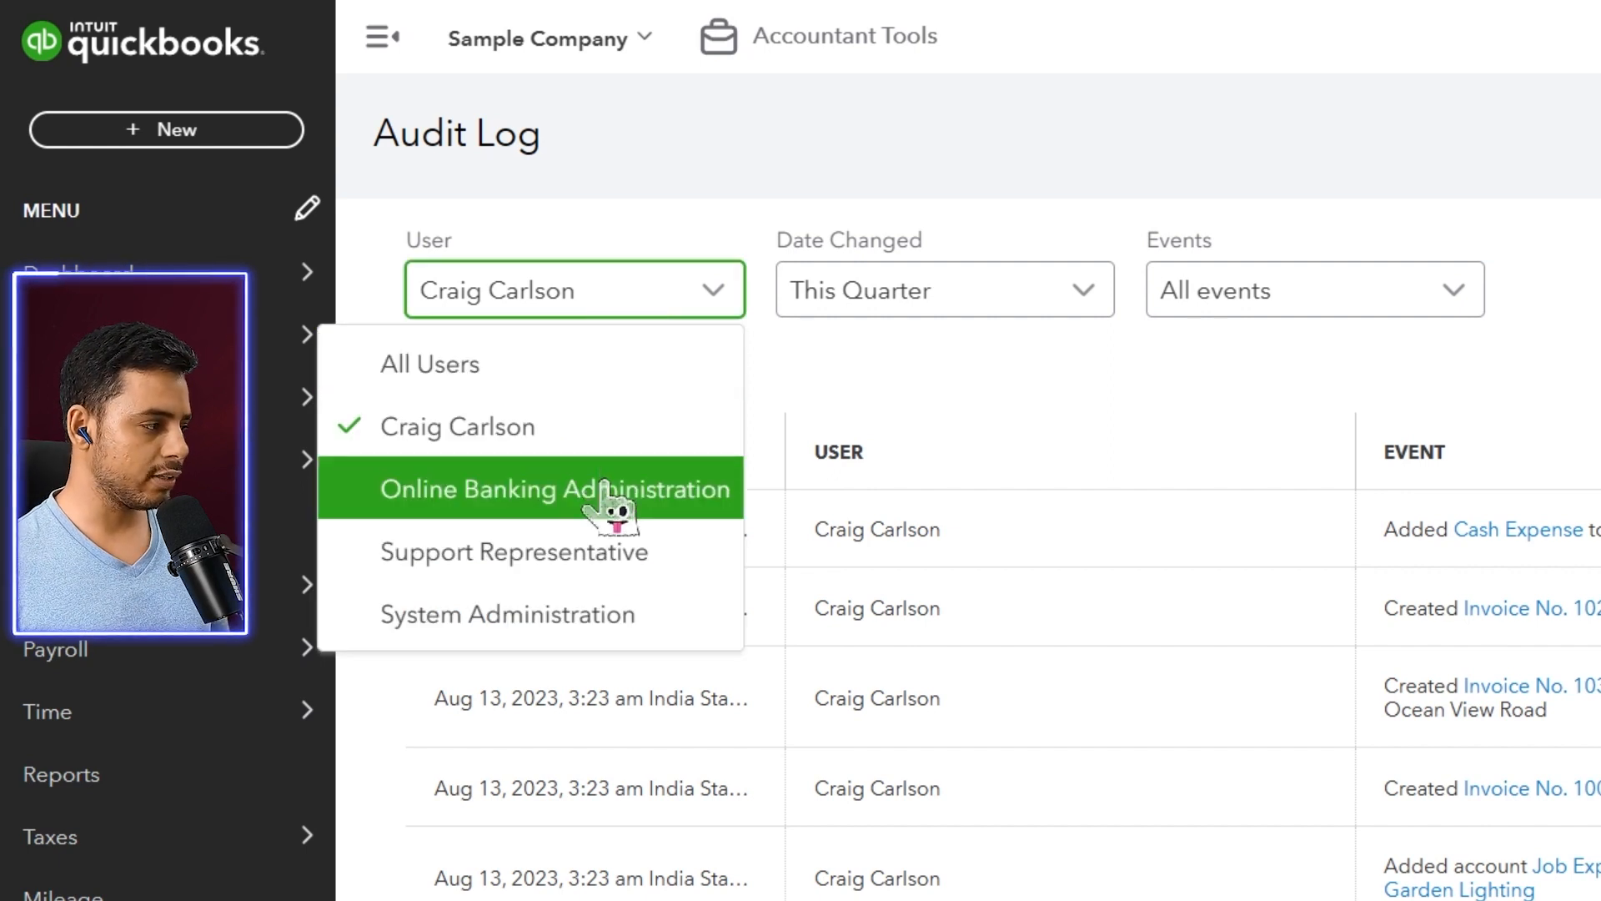